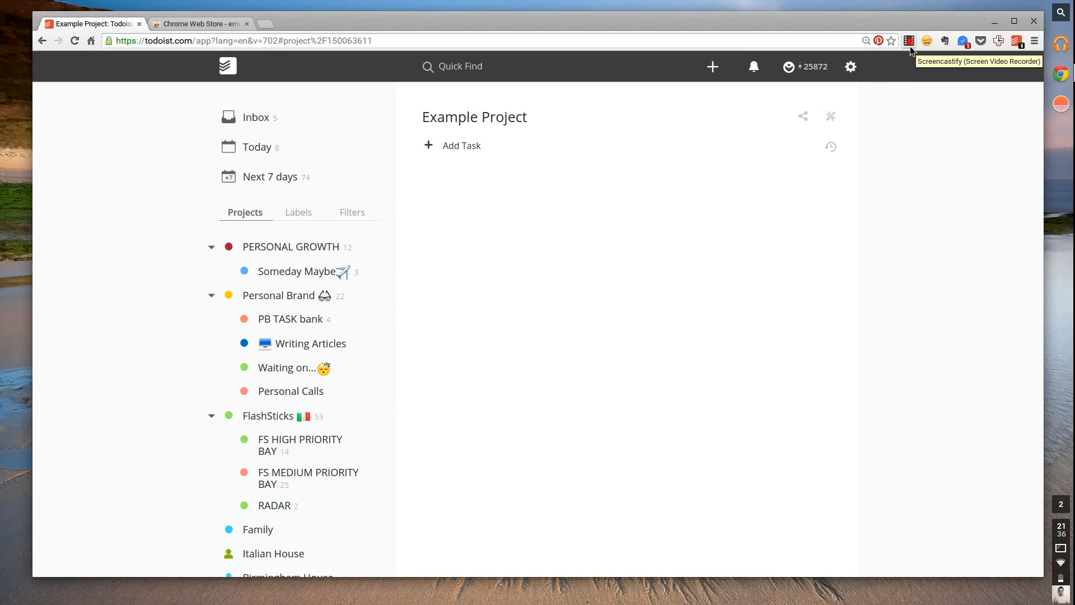
pyautogui.moveTo(912, 51)
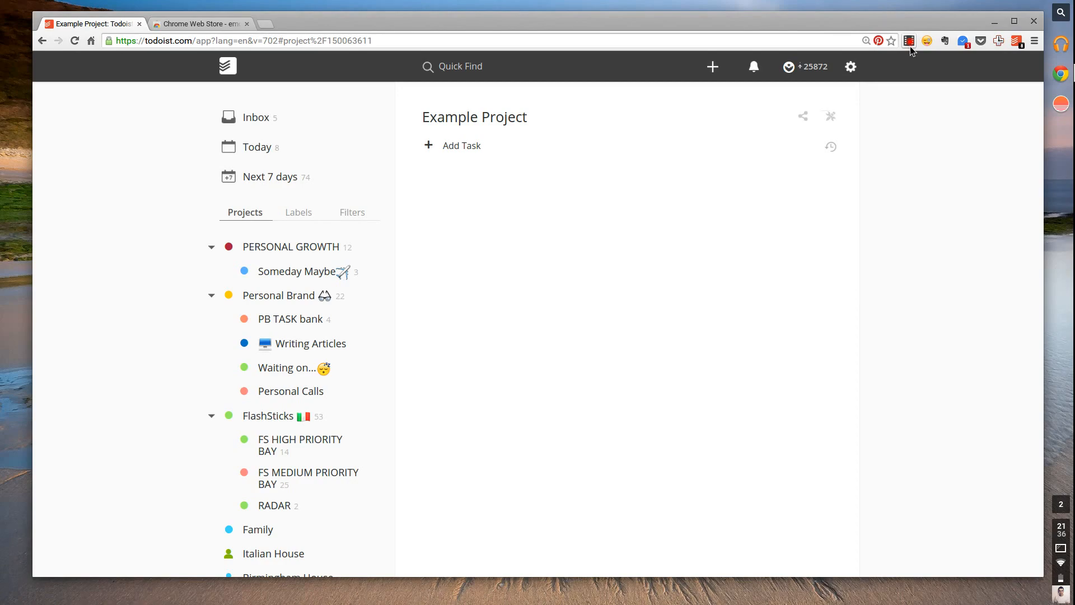
pyautogui.moveTo(900, 70)
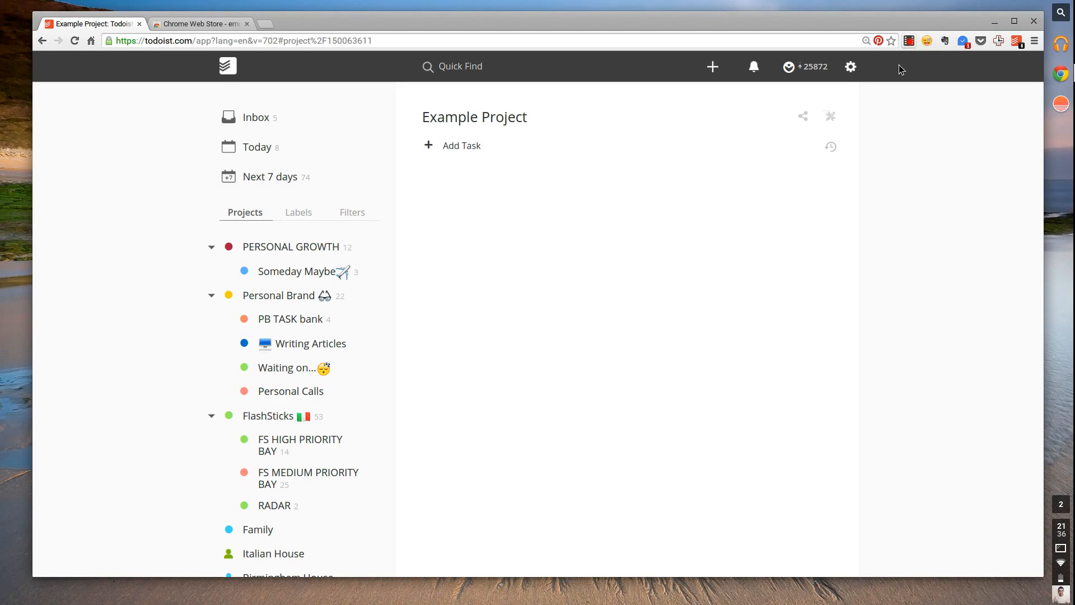
pyautogui.moveTo(753, 112)
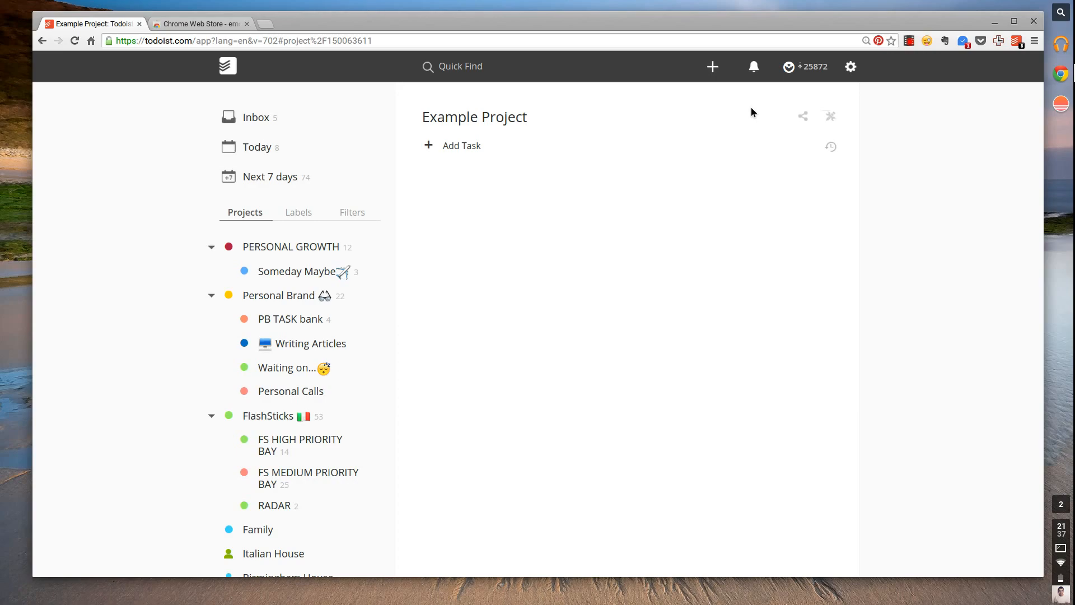
pyautogui.moveTo(569, 157)
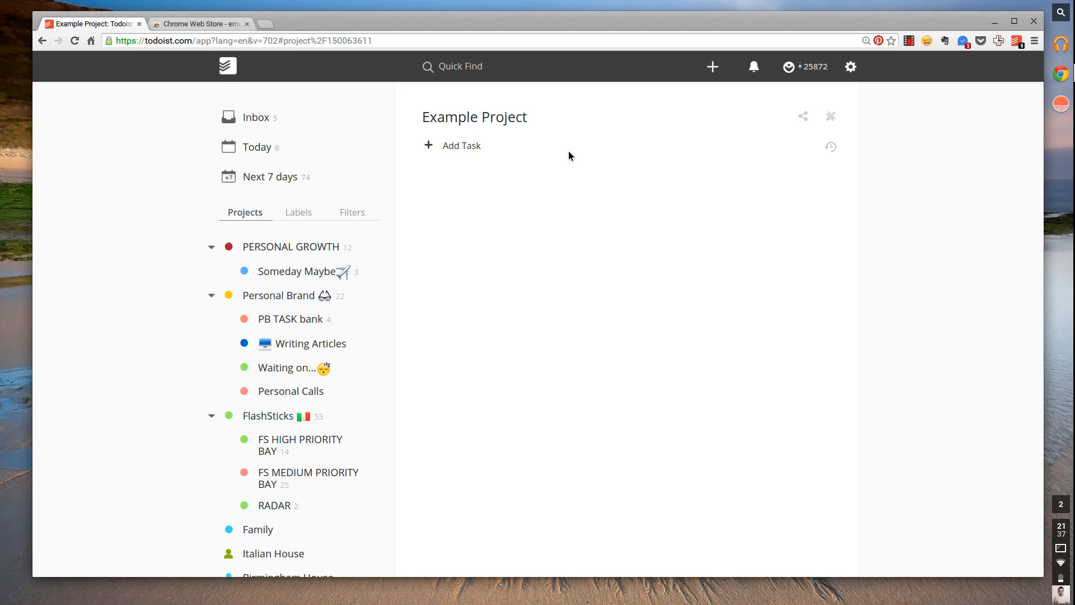
# Switch to the Chrome Web Store 'emoji input' results listing Emoji Input by EmojiStuff.com.
pyautogui.click(199, 23)
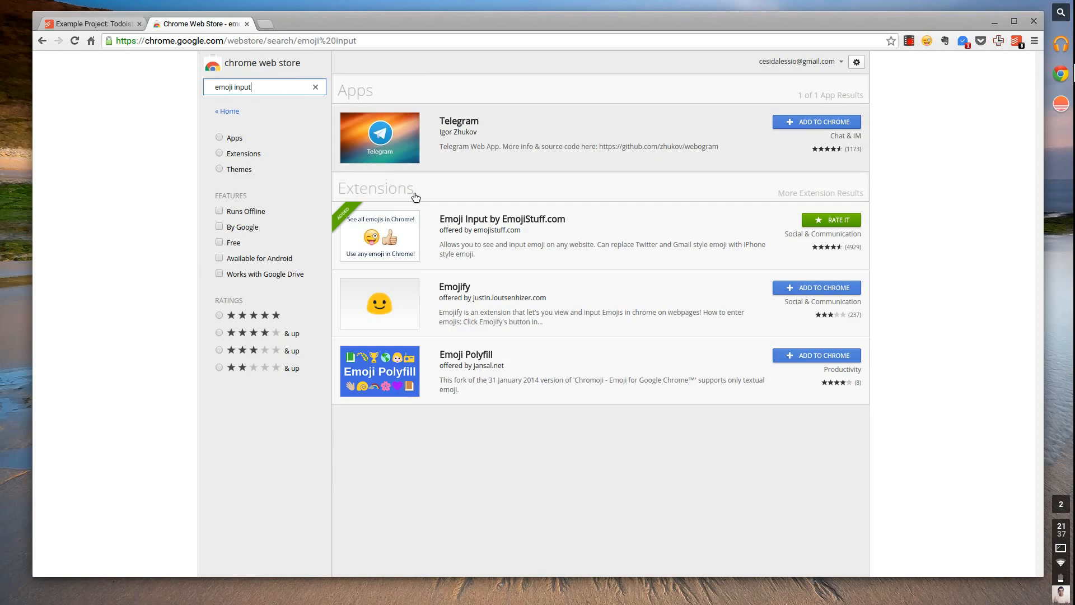
pyautogui.moveTo(520, 253)
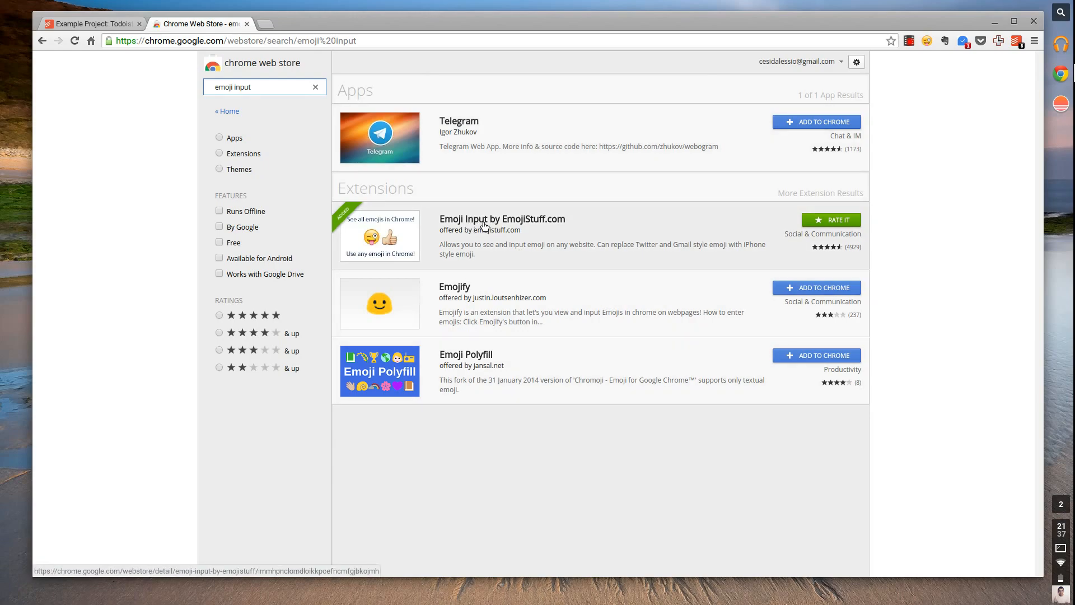
pyautogui.moveTo(541, 227)
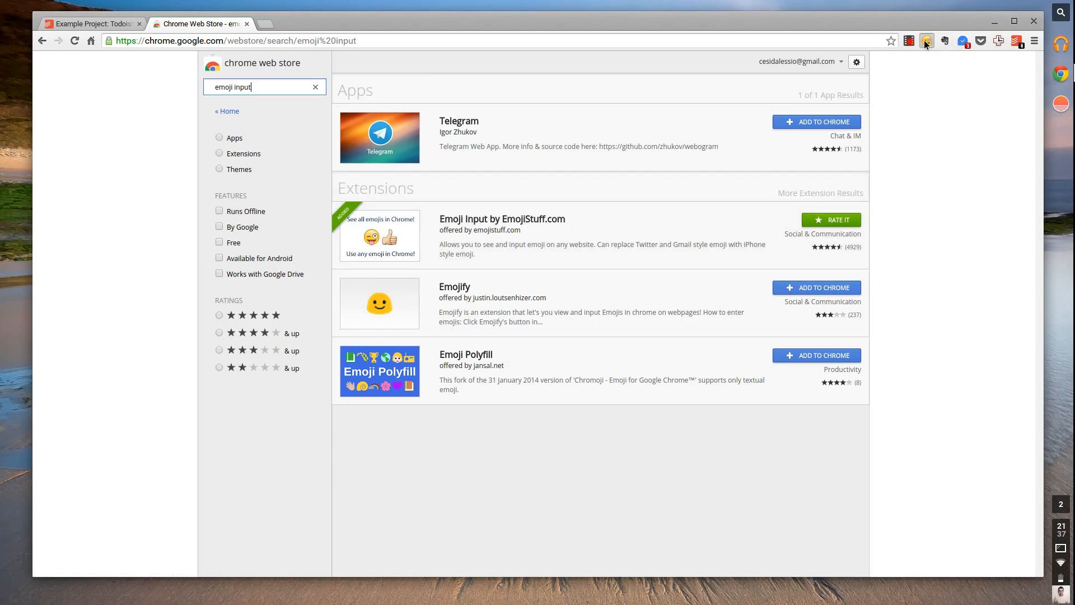
# Open the Emoji Input extension picker and scroll through its emojis.
pyautogui.click(926, 40)
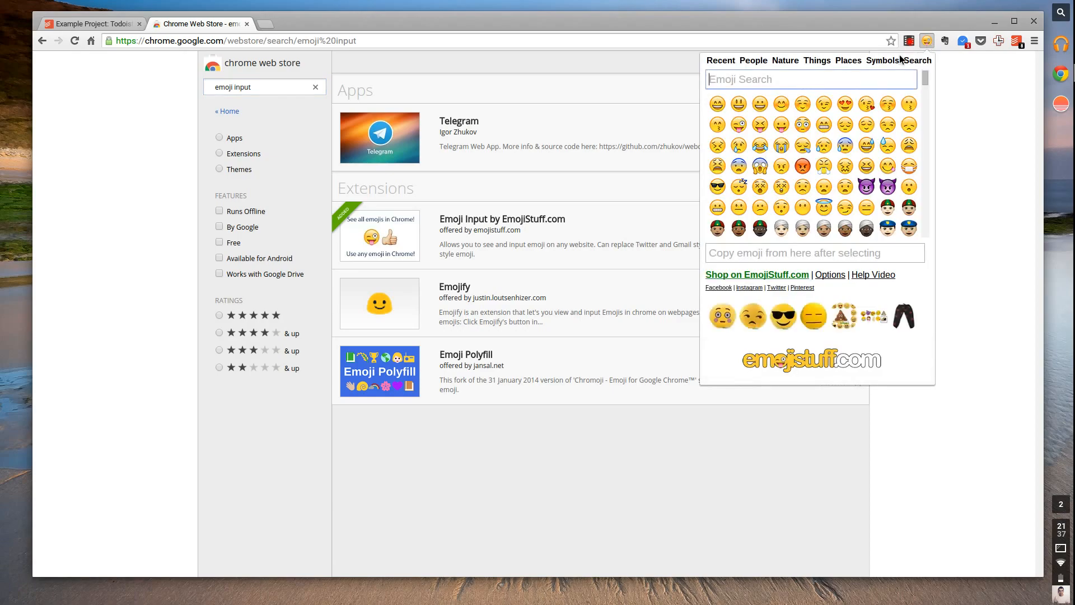
pyautogui.click(785, 60)
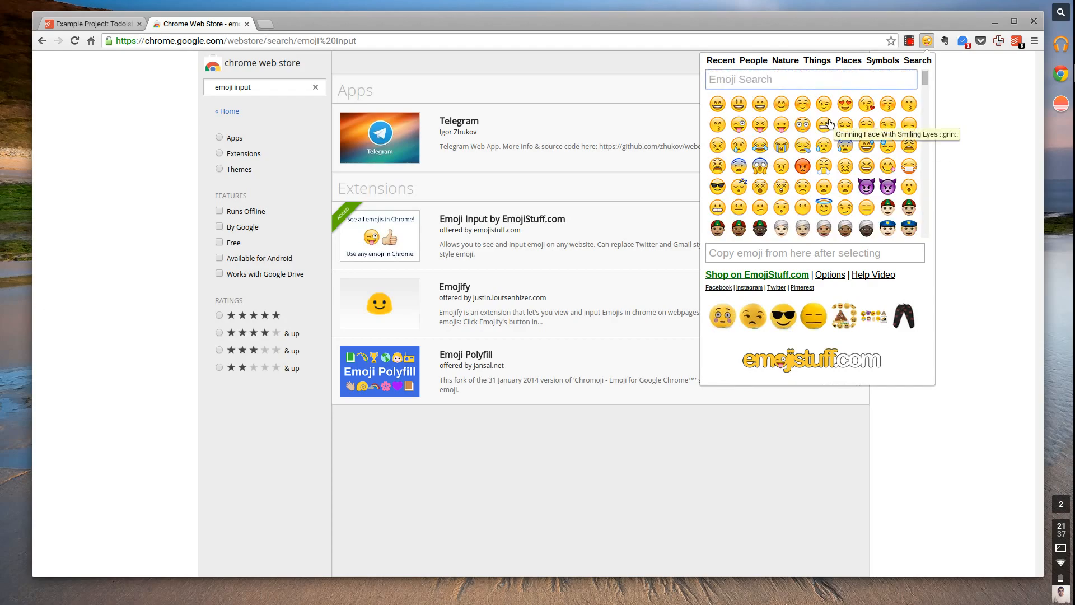
pyautogui.scroll(-3)
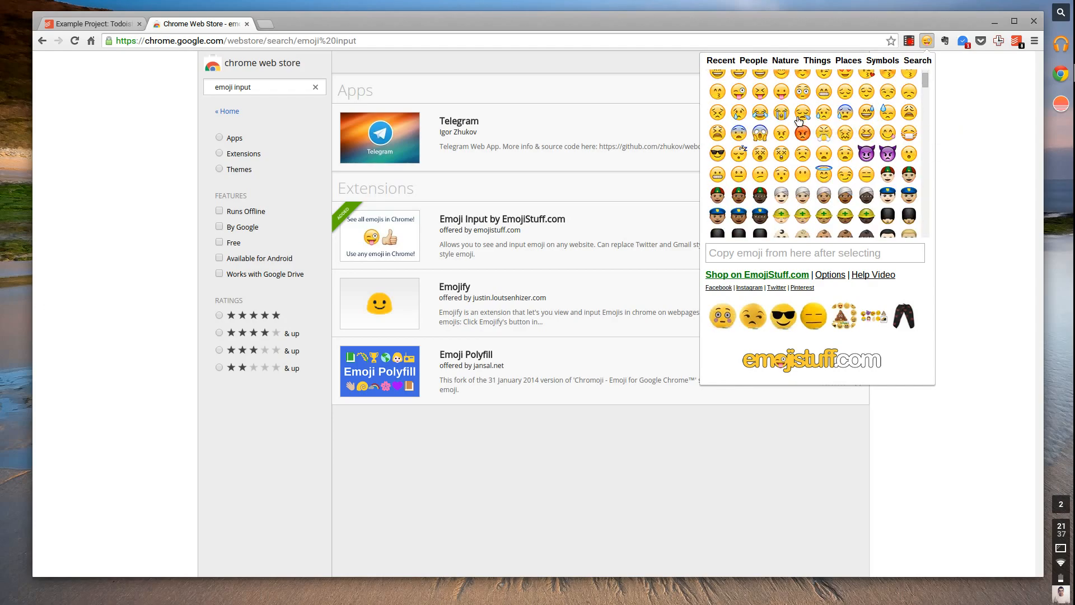
pyautogui.scroll(-3)
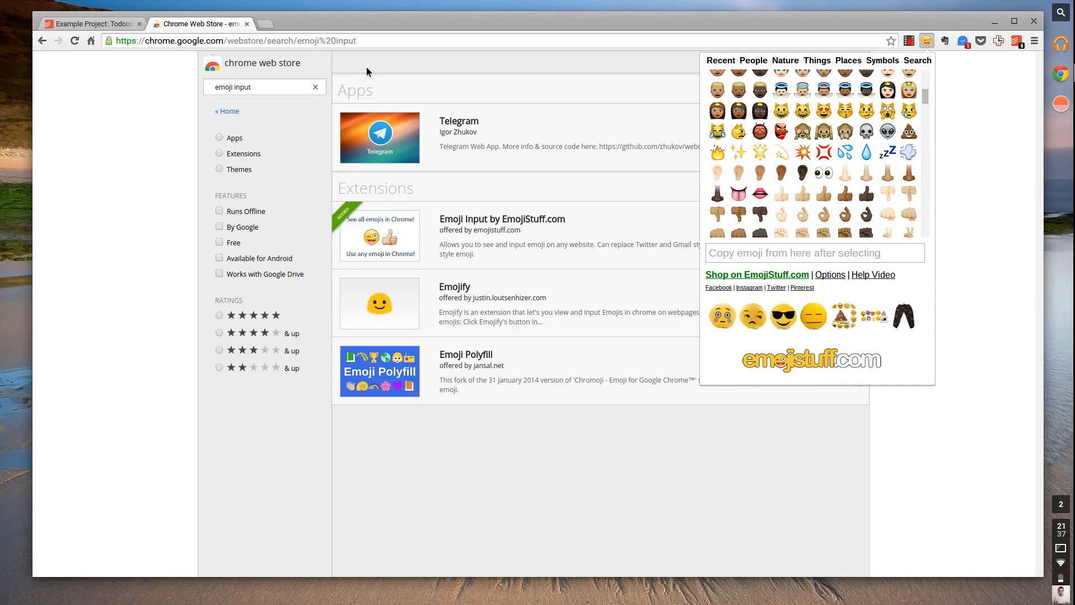
pyautogui.moveTo(91, 24)
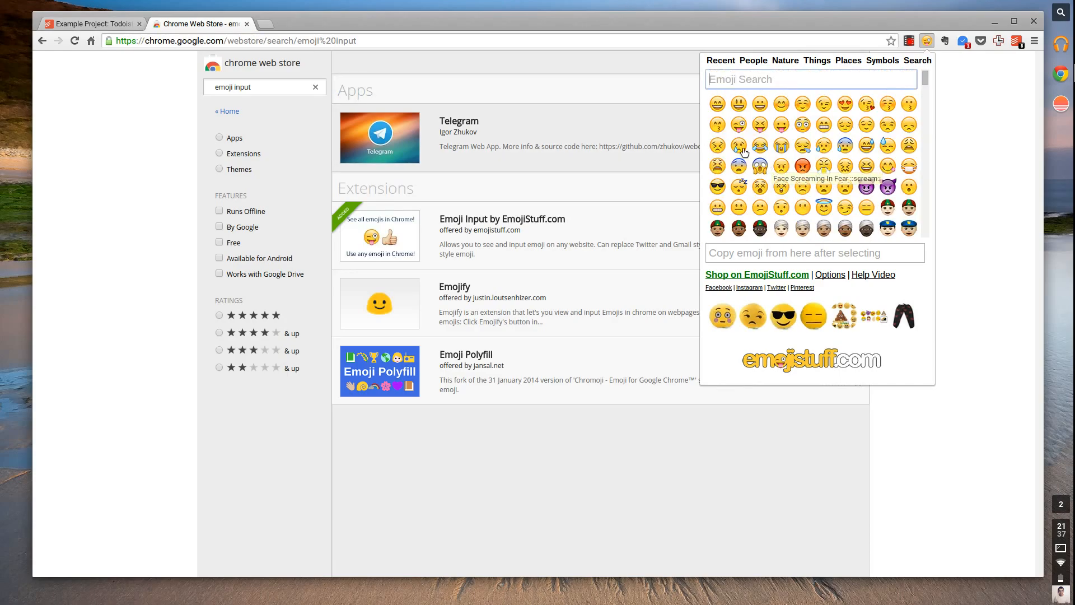
pyautogui.moveTo(985, 262)
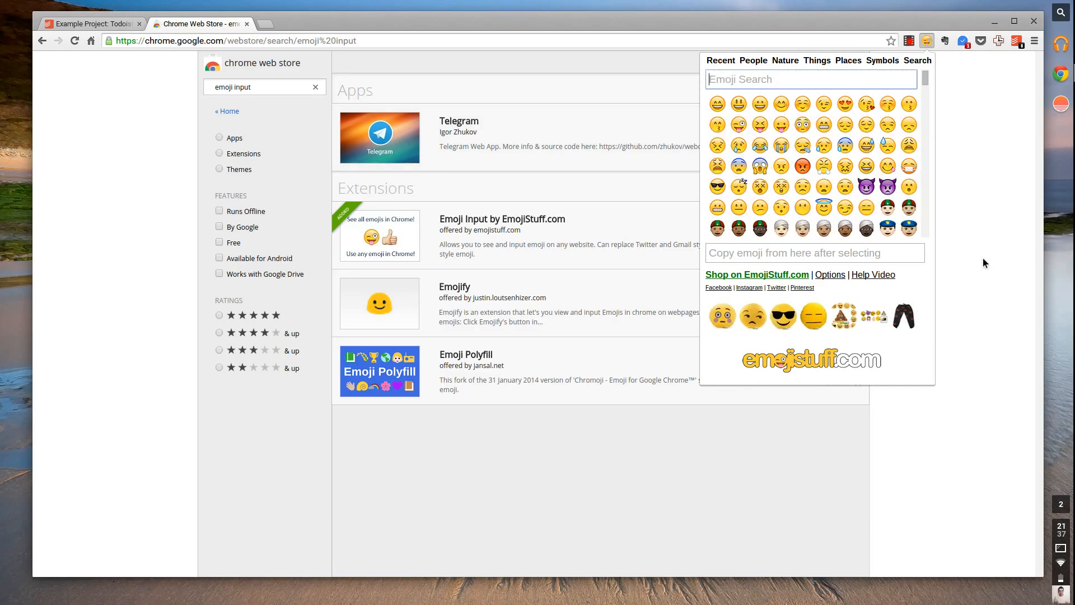
# In Todoist's Example Project, start a new task reading 'Feed the dog!'.
pyautogui.click(92, 24)
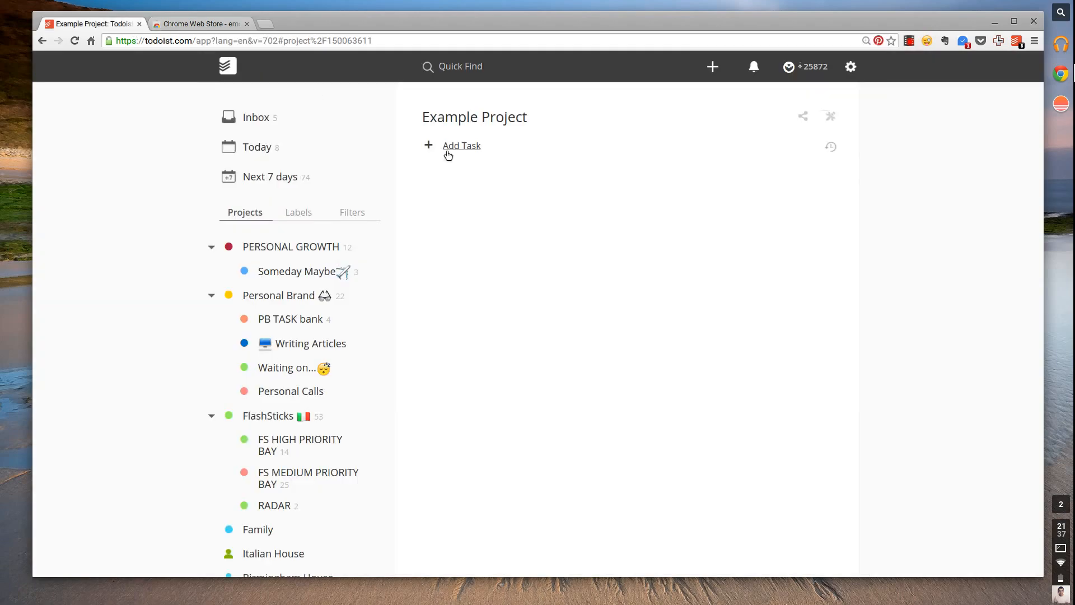
pyautogui.click(462, 145)
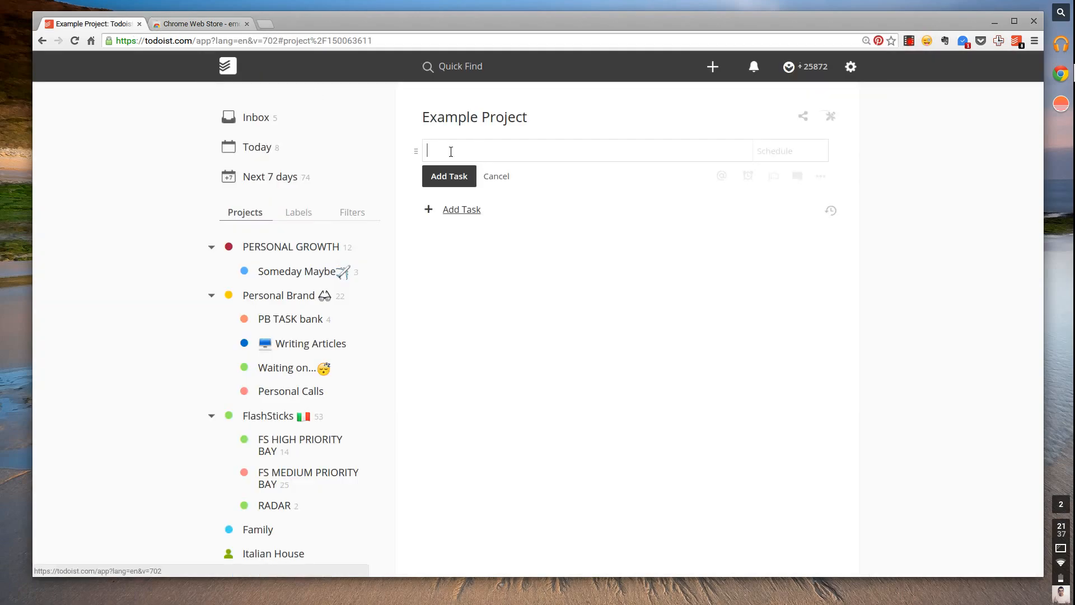
pyautogui.write('Feed the d')
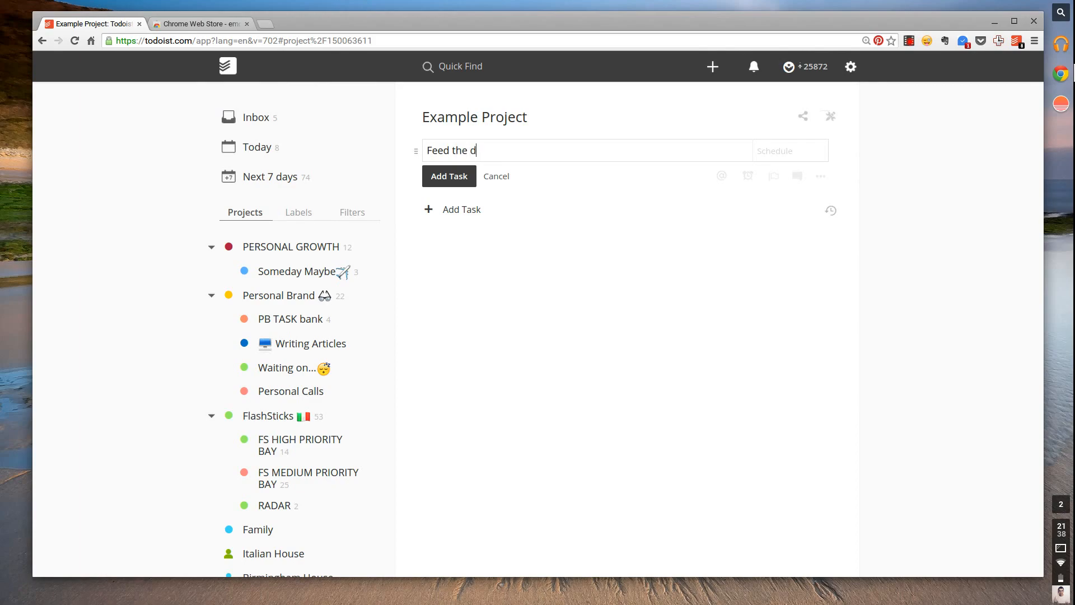
pyautogui.write('og!')
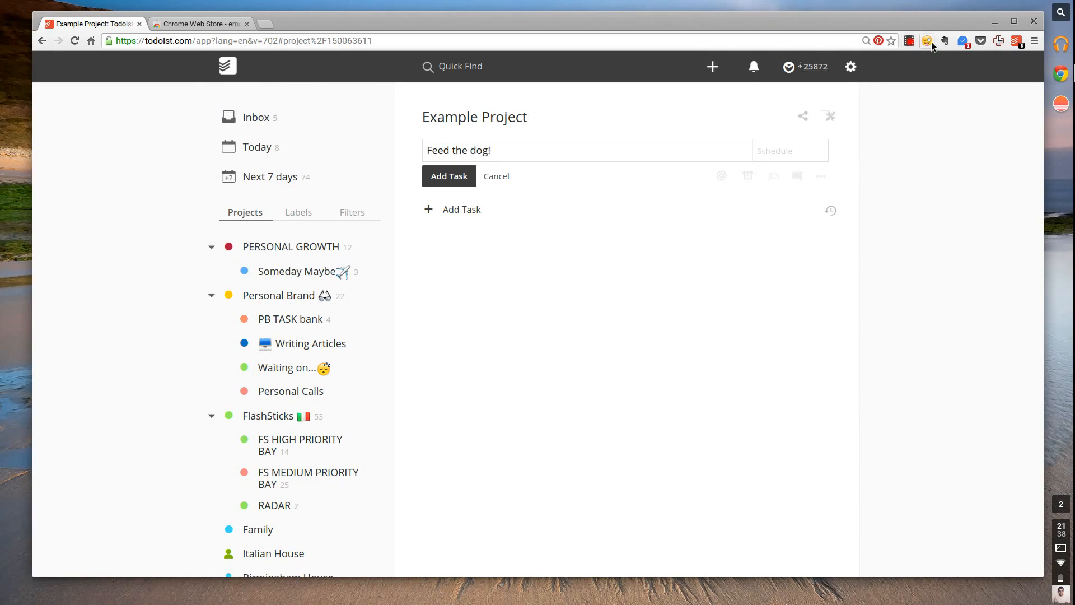
# Search 'dog' in Emoji Input twice, pick dog emojis, and return to the task text.
pyautogui.click(926, 40)
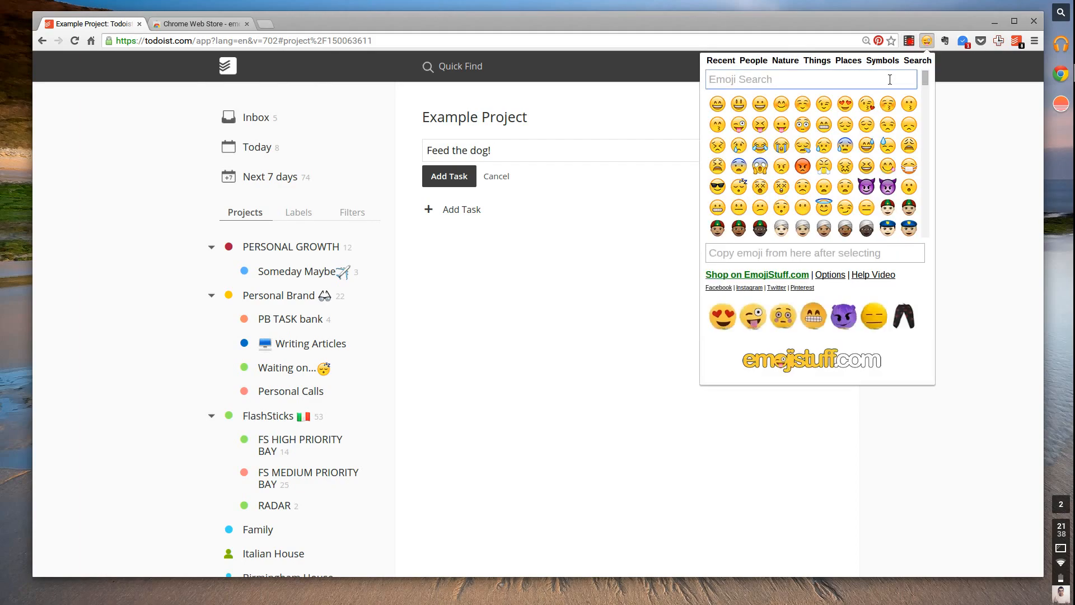
pyautogui.write('dog')
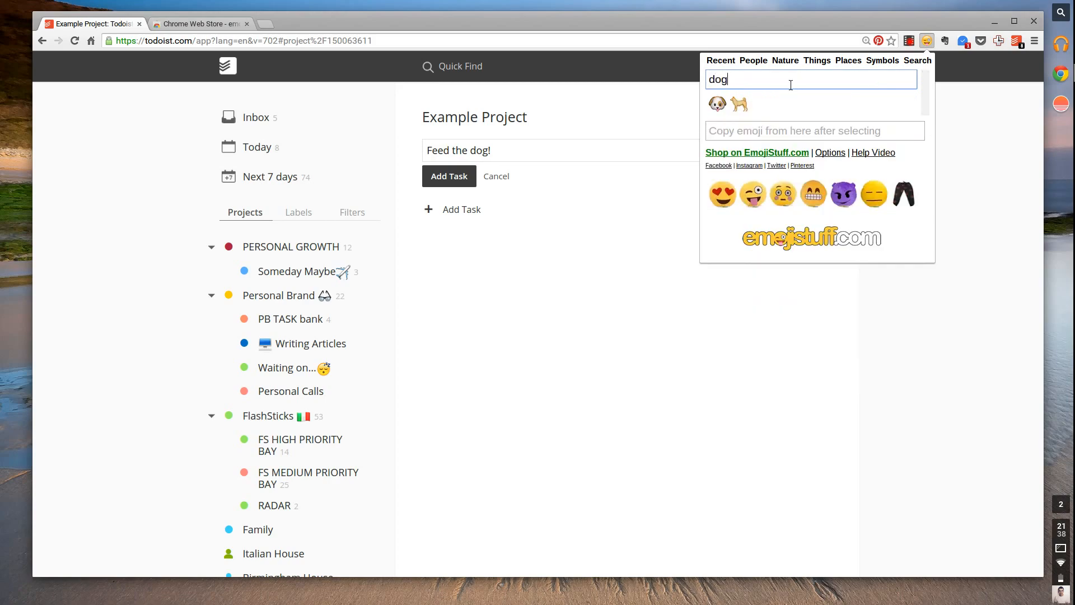
pyautogui.click(739, 104)
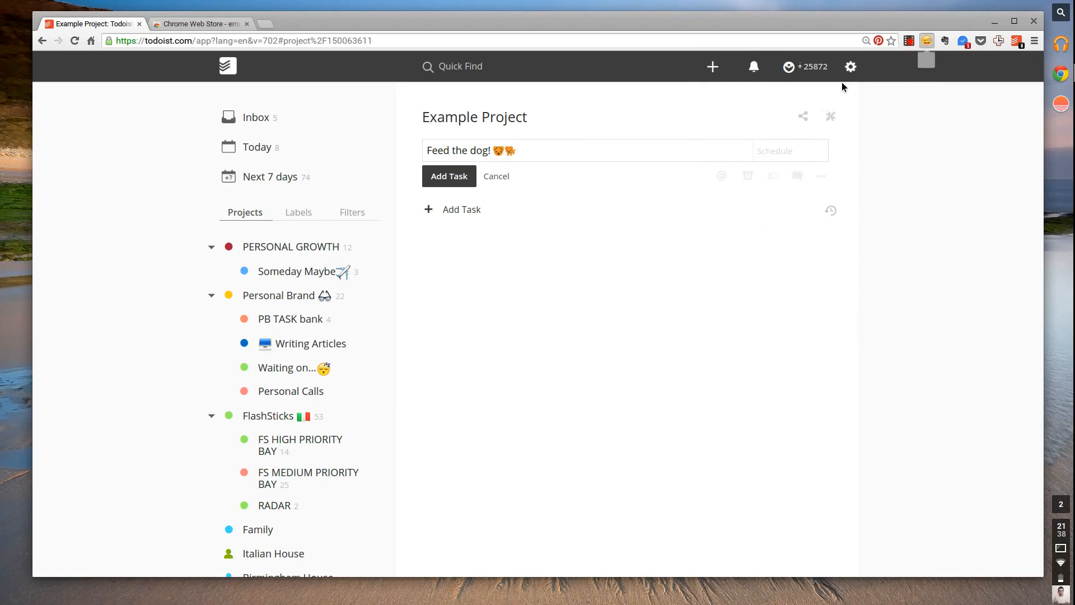
pyautogui.click(928, 41)
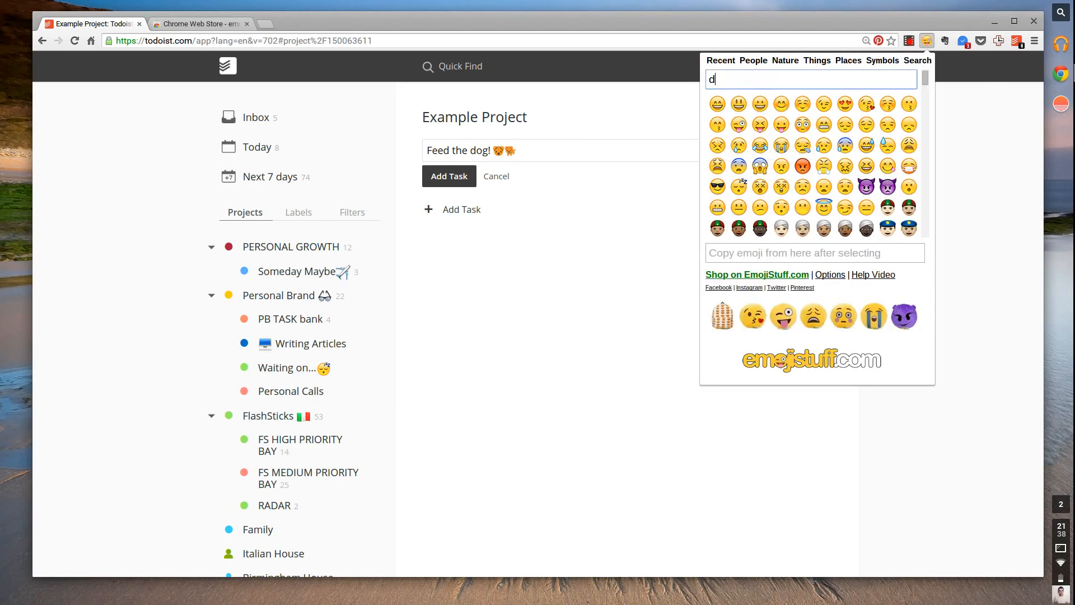
pyautogui.write('og')
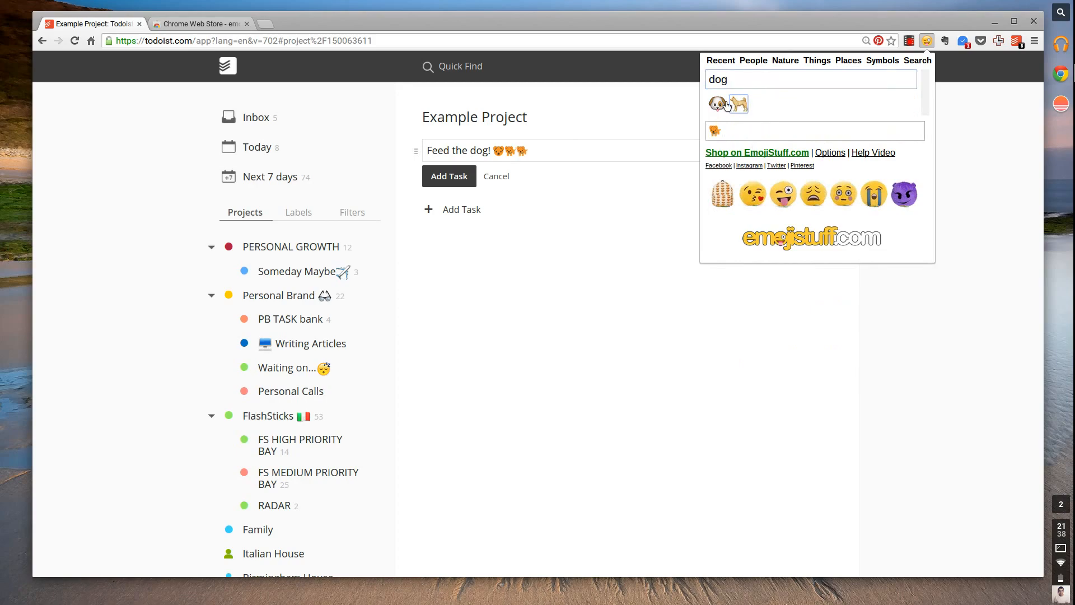
pyautogui.click(718, 105)
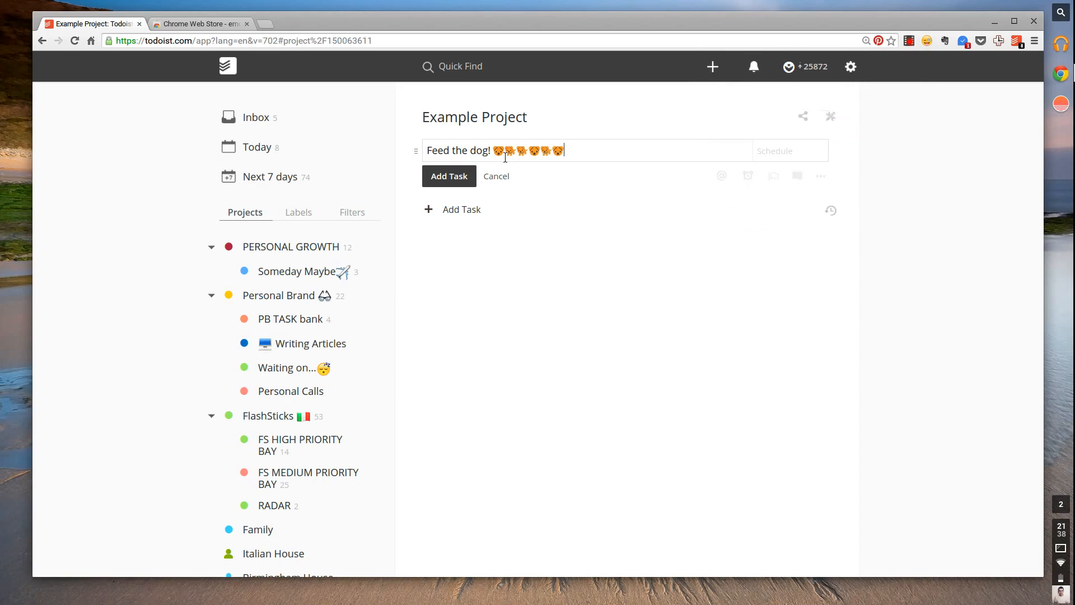
pyautogui.click(448, 175)
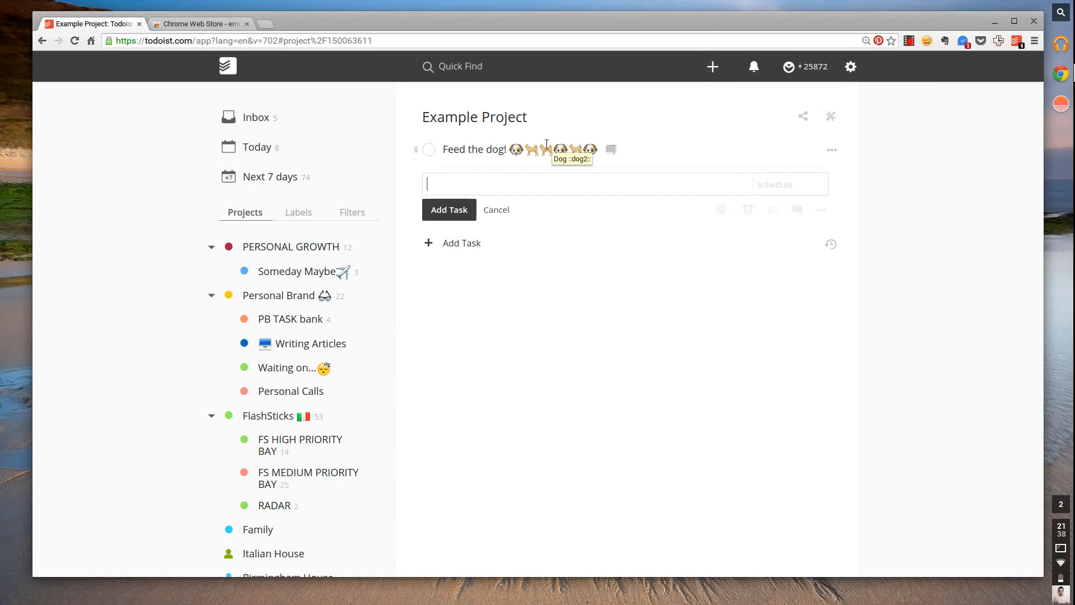
pyautogui.moveTo(705, 331)
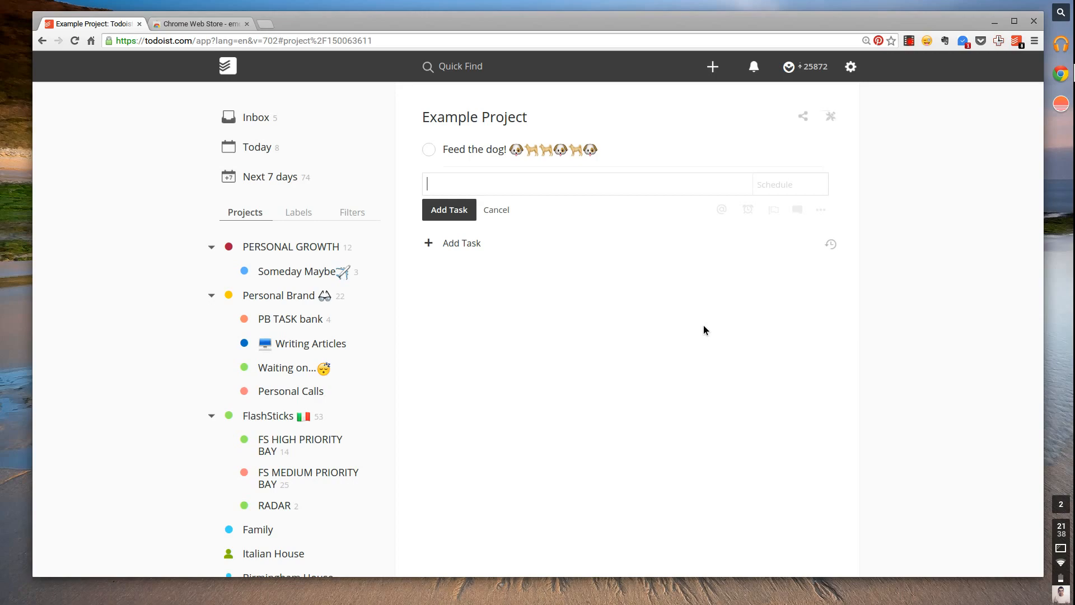
pyautogui.moveTo(635, 272)
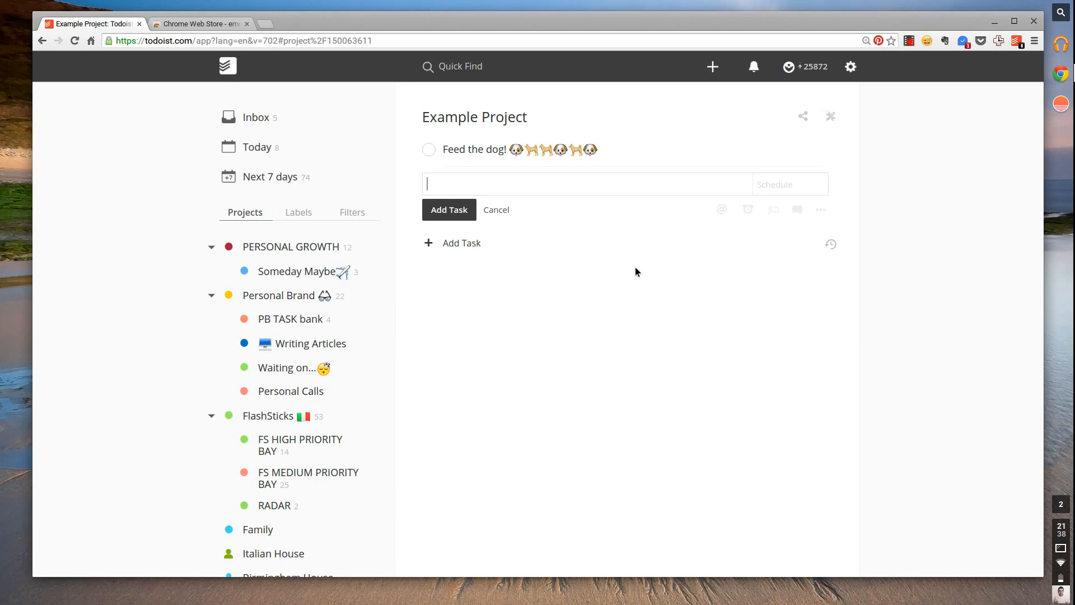
pyautogui.moveTo(345, 271)
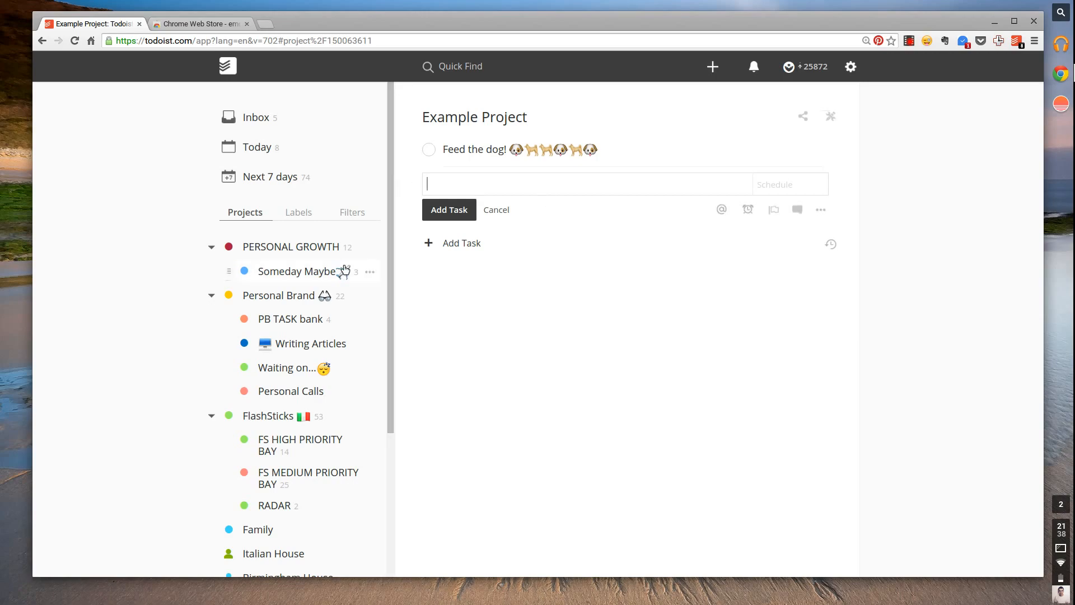
# Open the options menu for the Someday Maybe project.
pyautogui.click(369, 272)
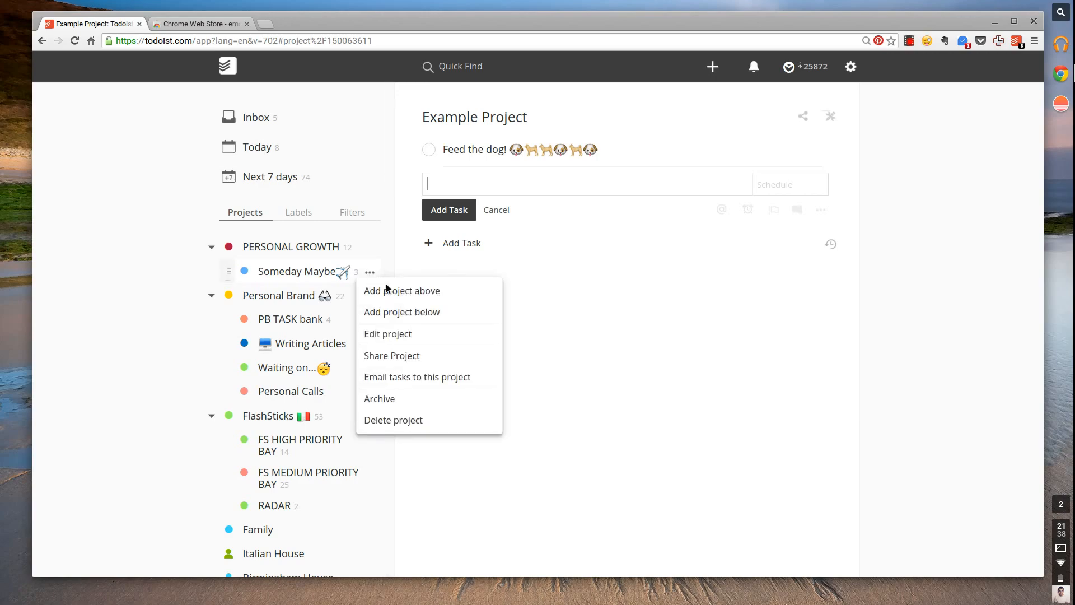
# Edit the Someday Maybe project to append dog emojis to its name.
pyautogui.click(388, 334)
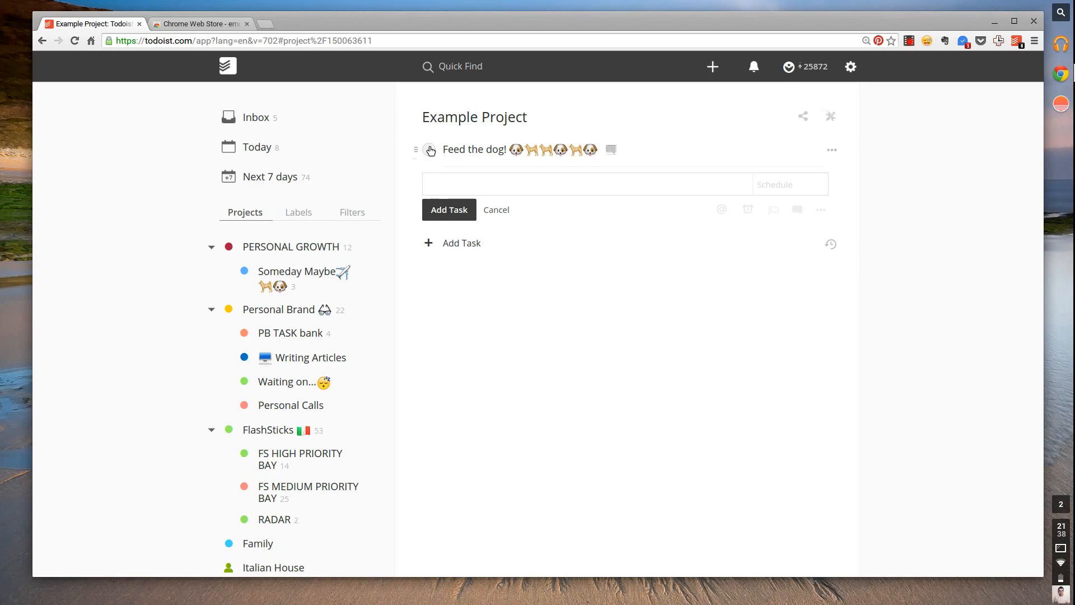
# Complete the 'Feed the dog!' task and cancel the empty new-task entry.
pyautogui.click(430, 150)
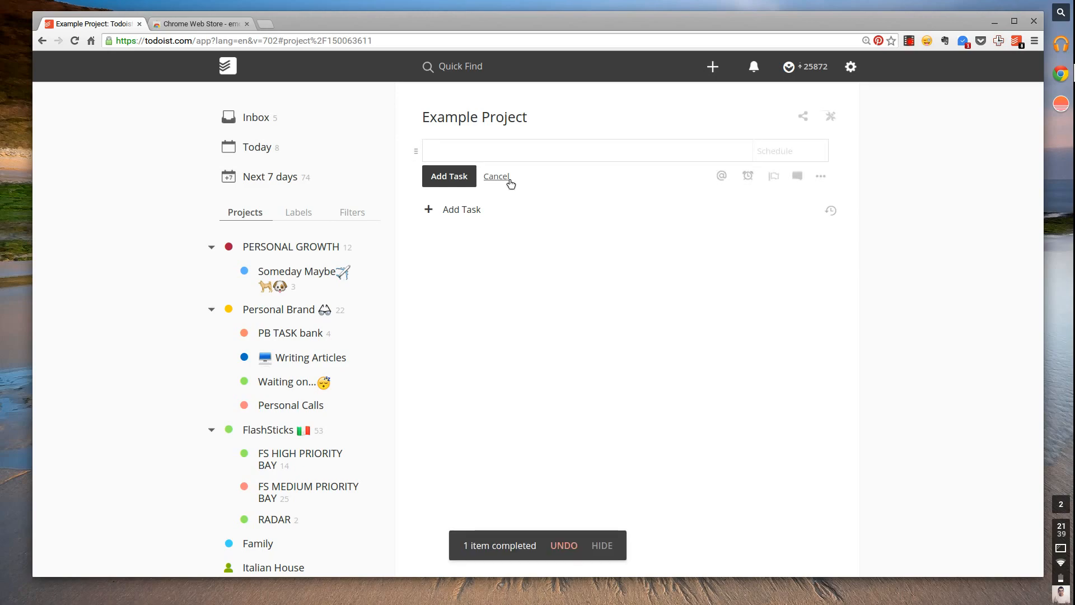
pyautogui.click(496, 176)
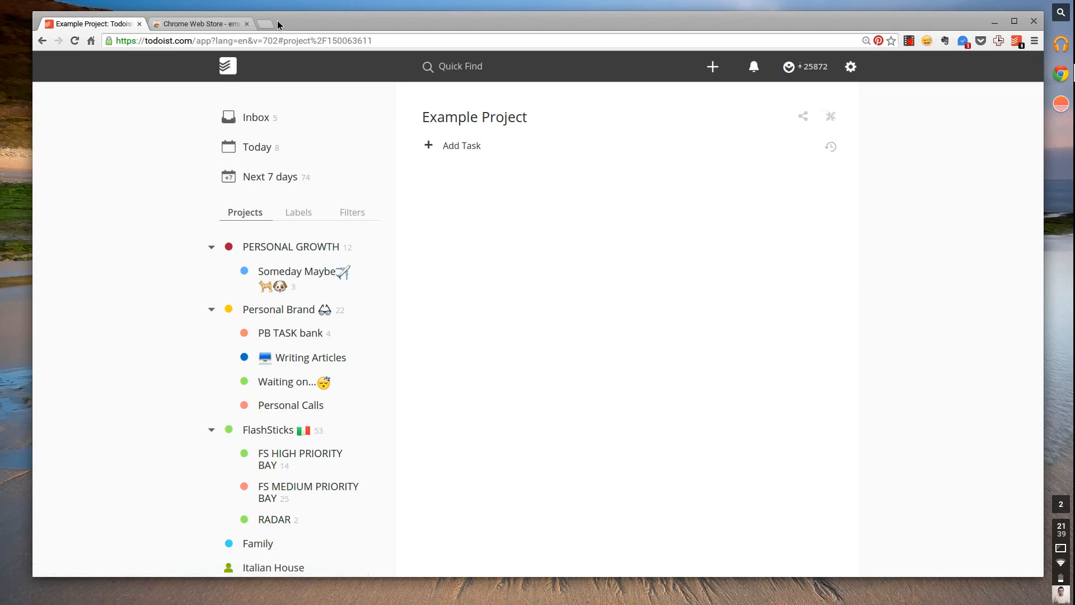
pyautogui.moveTo(264, 24)
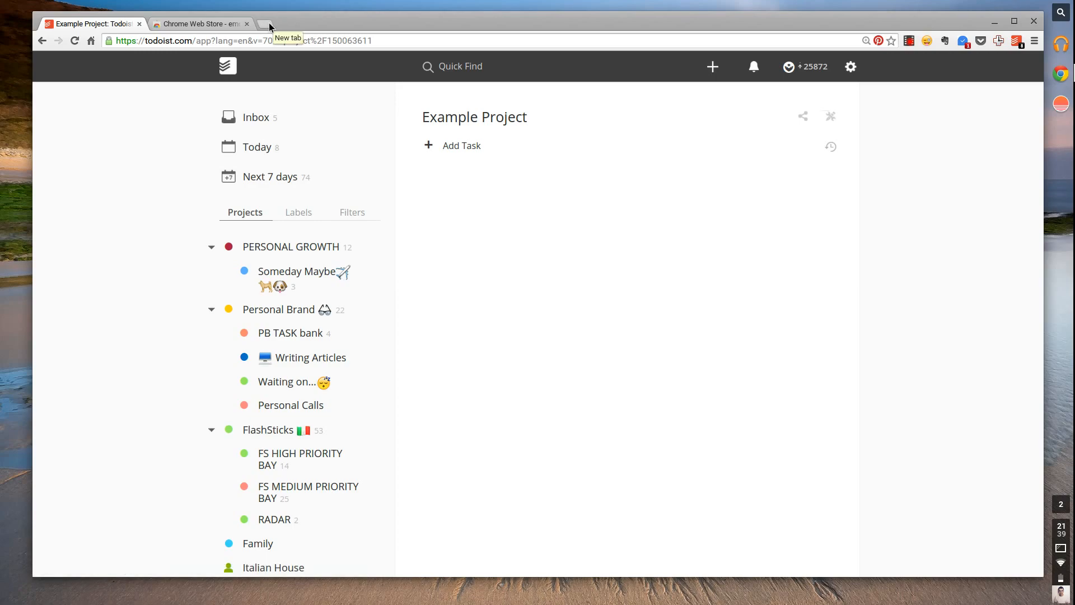
# Close the Web Store tab, add a face-emoji task via Emoji Input, and complete it.
pyautogui.click(247, 23)
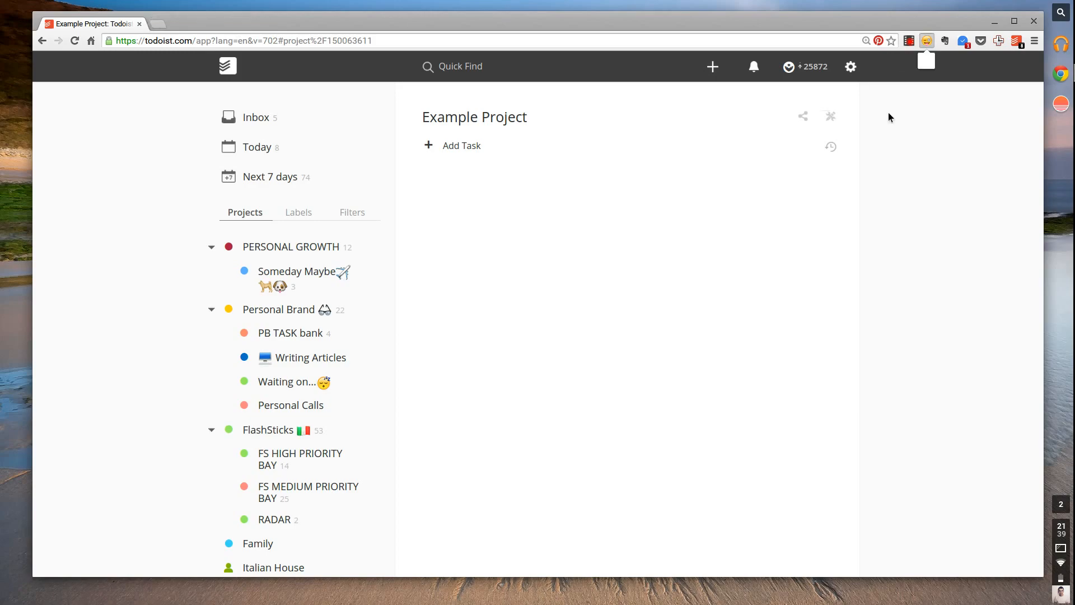
pyautogui.click(926, 41)
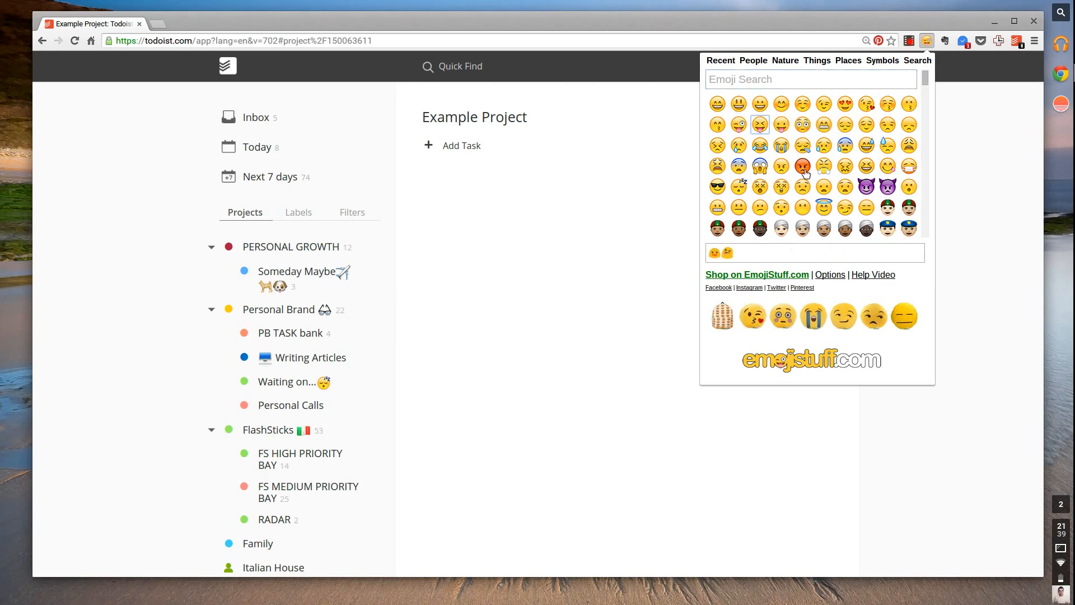
pyautogui.click(803, 167)
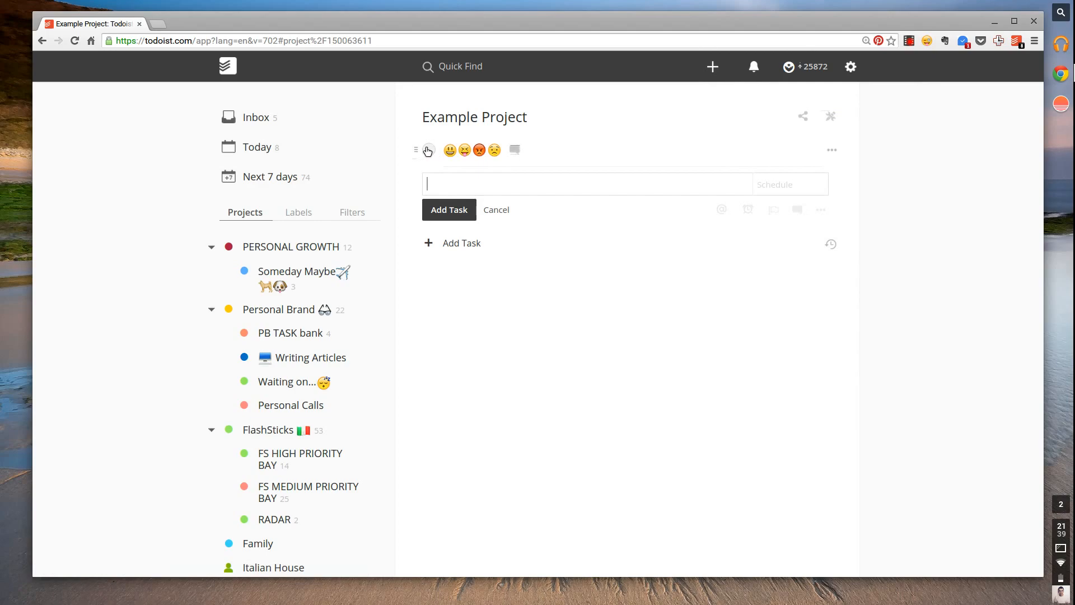
pyautogui.click(427, 151)
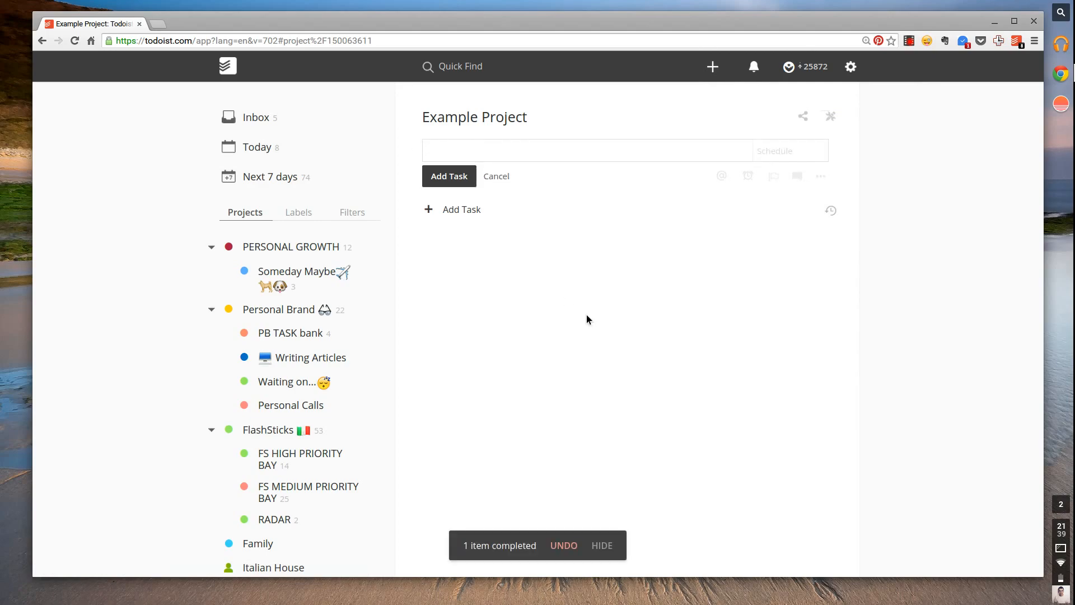
# Cancel the leftover empty task entry and dismiss the completion notice.
pyautogui.click(496, 176)
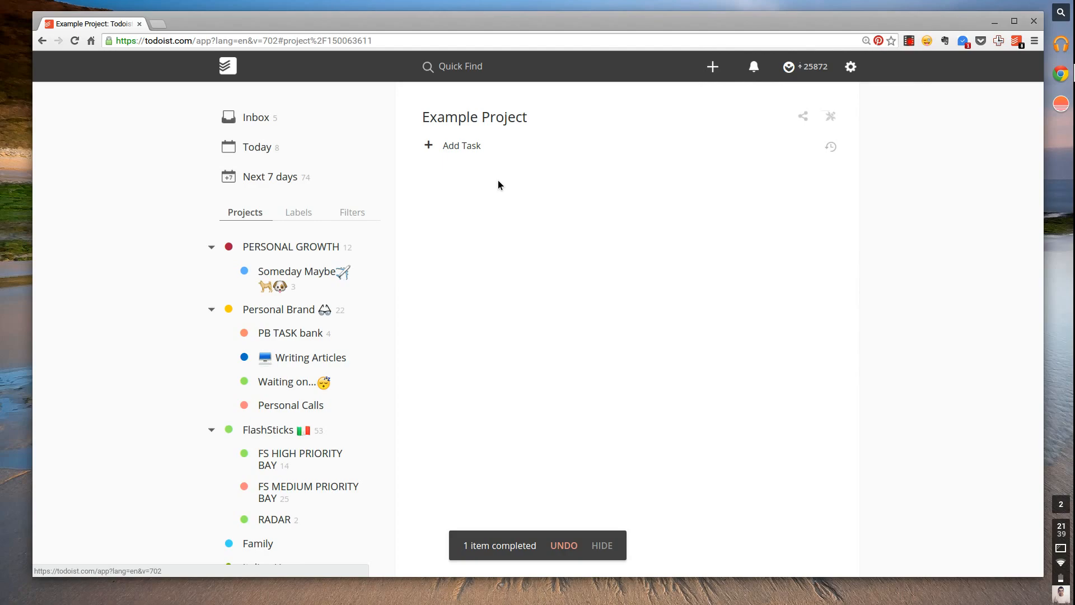
pyautogui.click(602, 545)
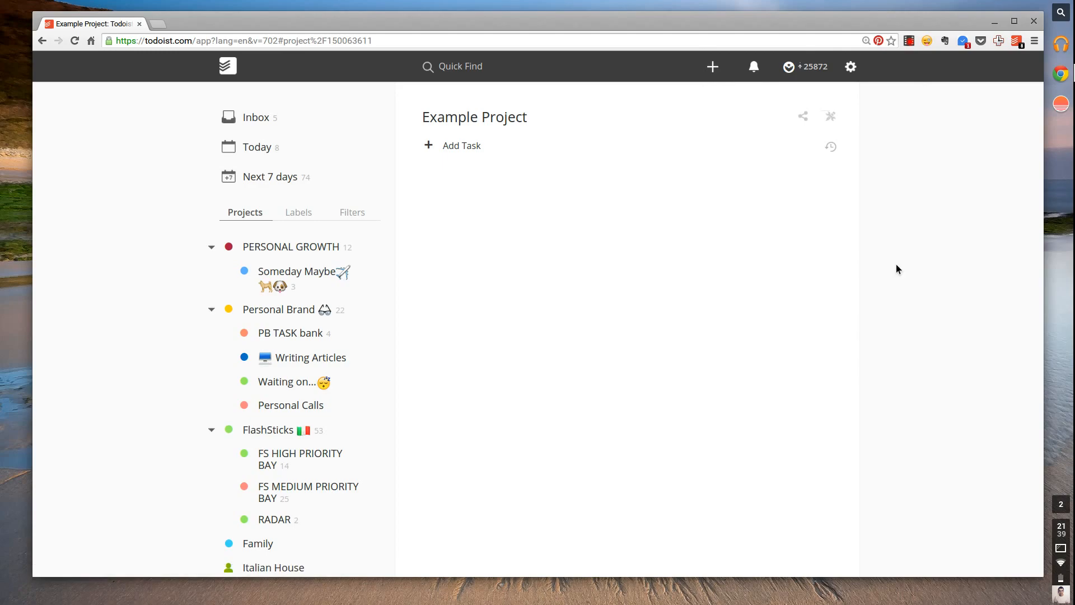
pyautogui.moveTo(894, 263)
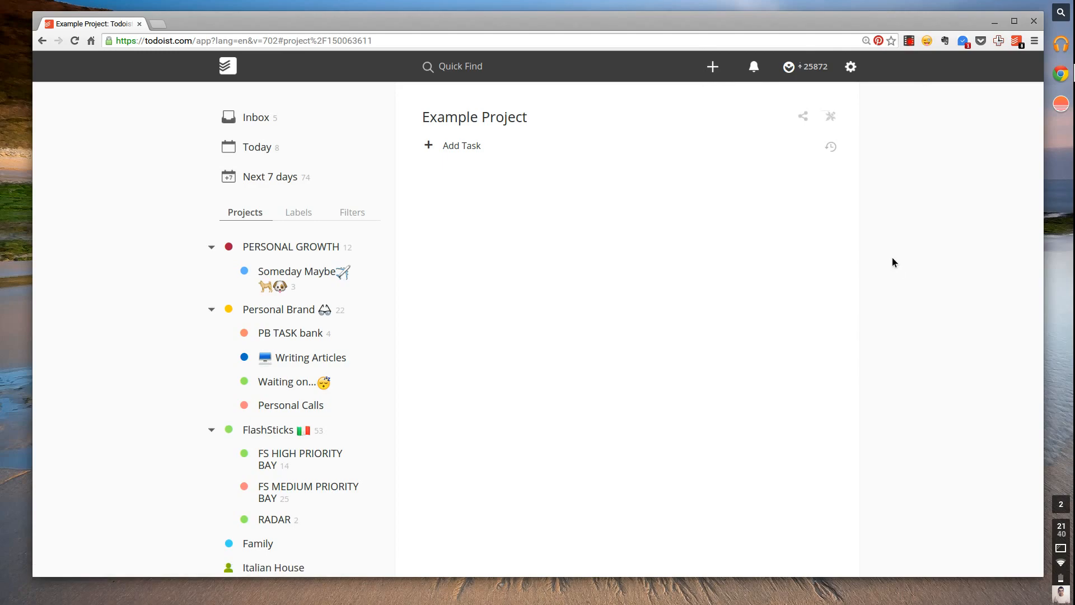